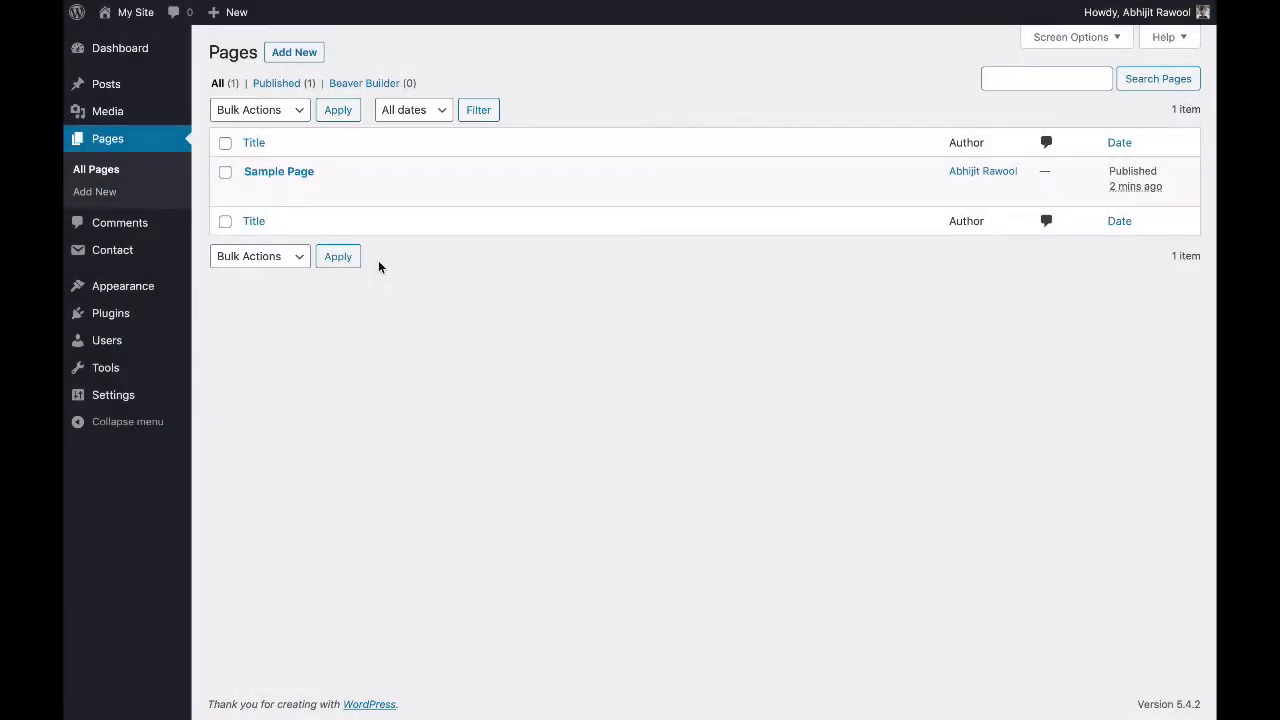
Open the Sample Page in Beaver Builder from the Pages list.
click(433, 191)
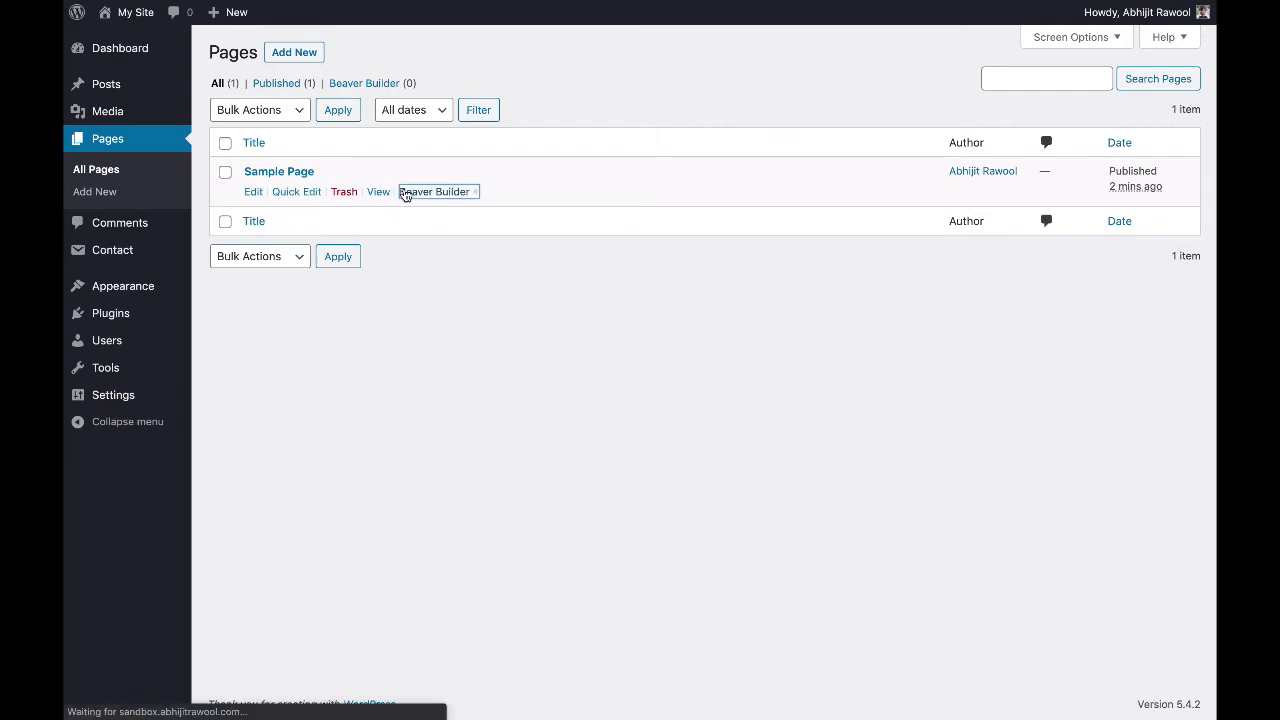
Launch the Beaver Builder editor for the Sample Page.
click(434, 191)
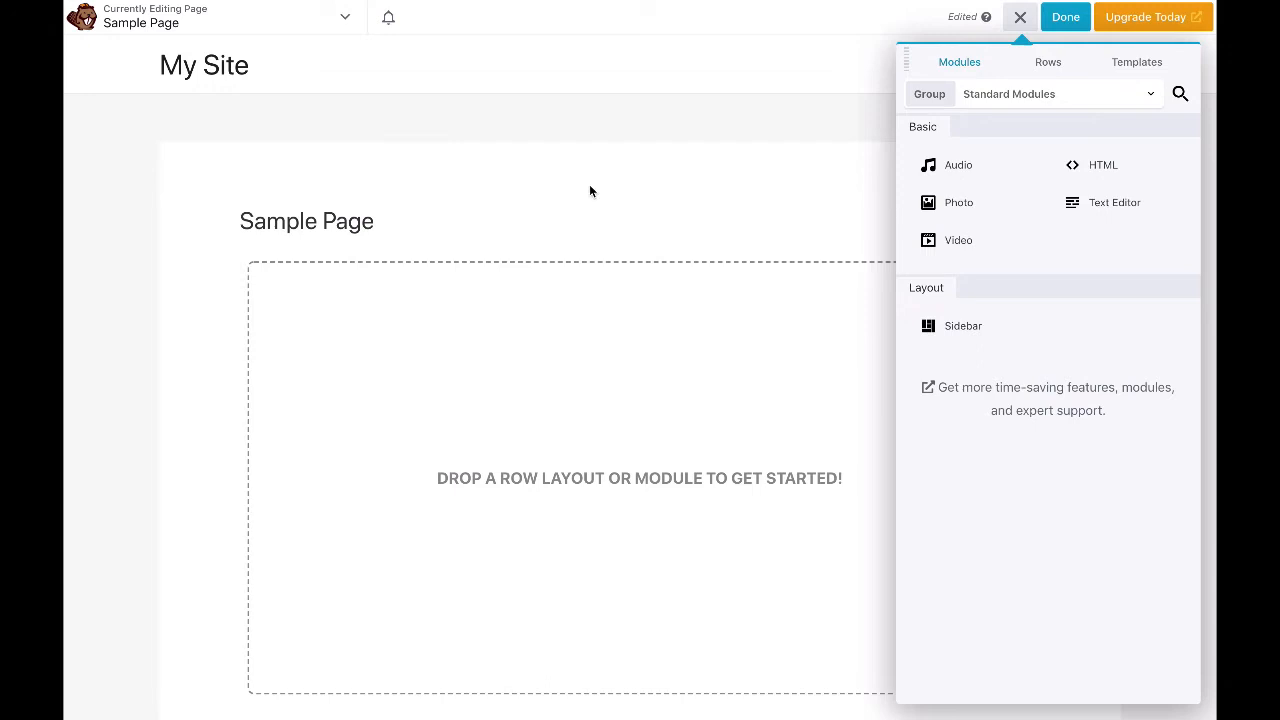
mouse_move(1093, 171)
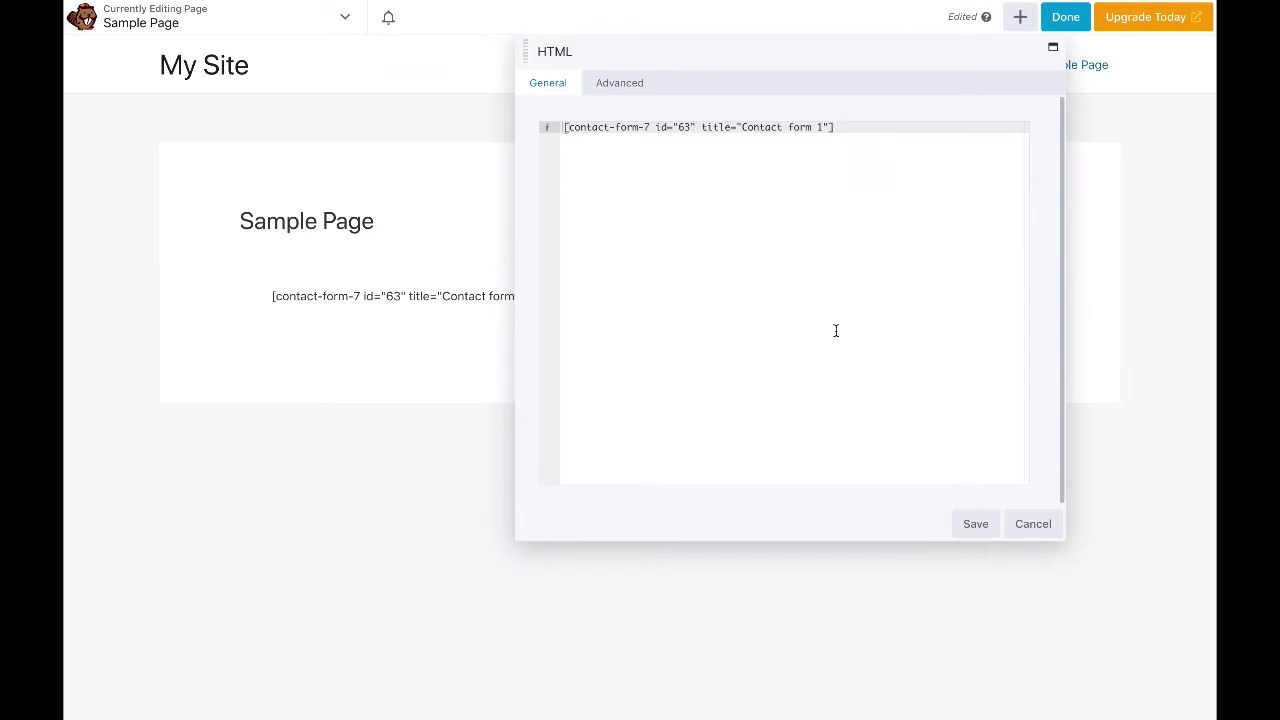
Save the HTML module holding the Contact Form 7 shortcode so the form renders.
click(975, 523)
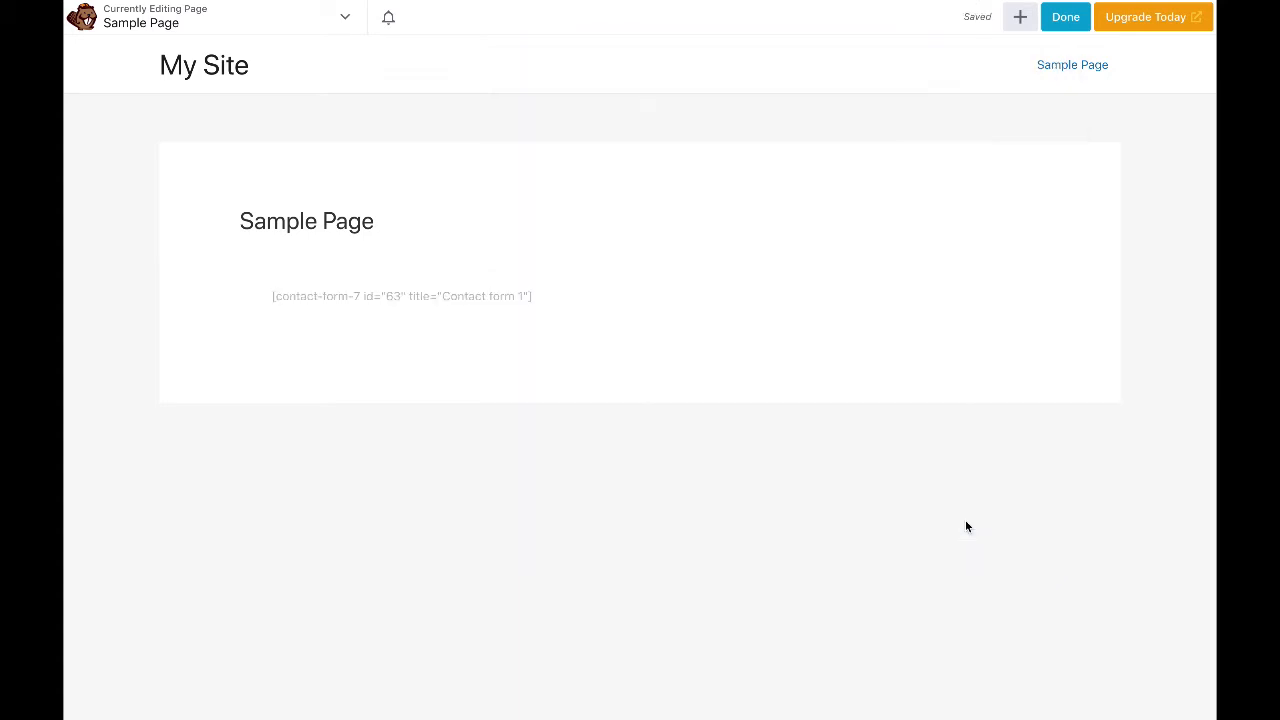
click(400, 296)
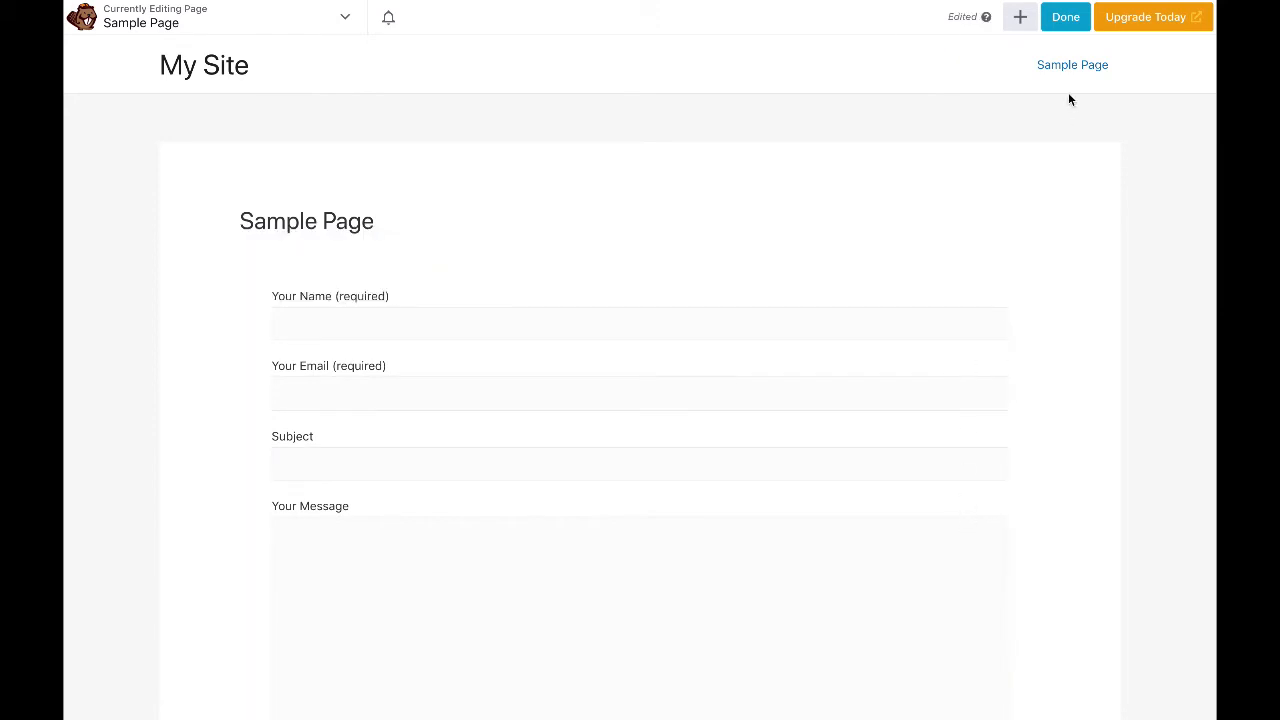
click(1065, 17)
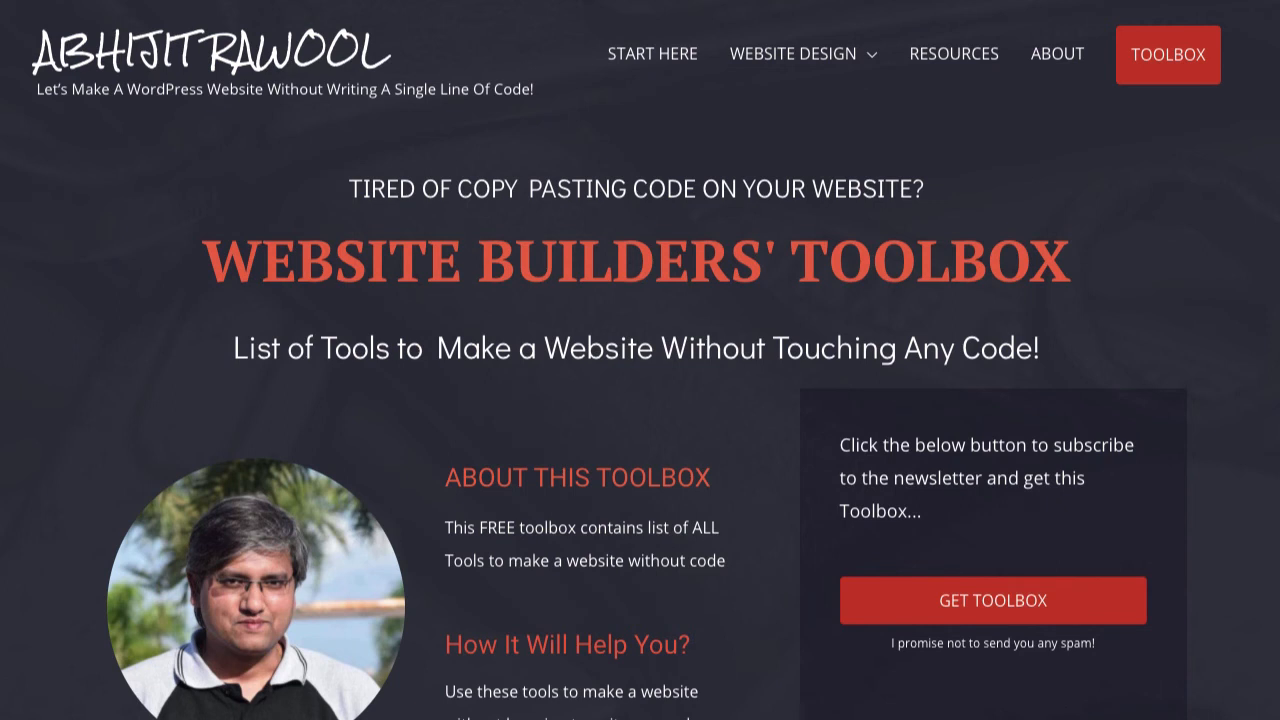
Scroll the Website Builders' Toolbox page down to the founder note and back to the top.
scroll(down, 3)
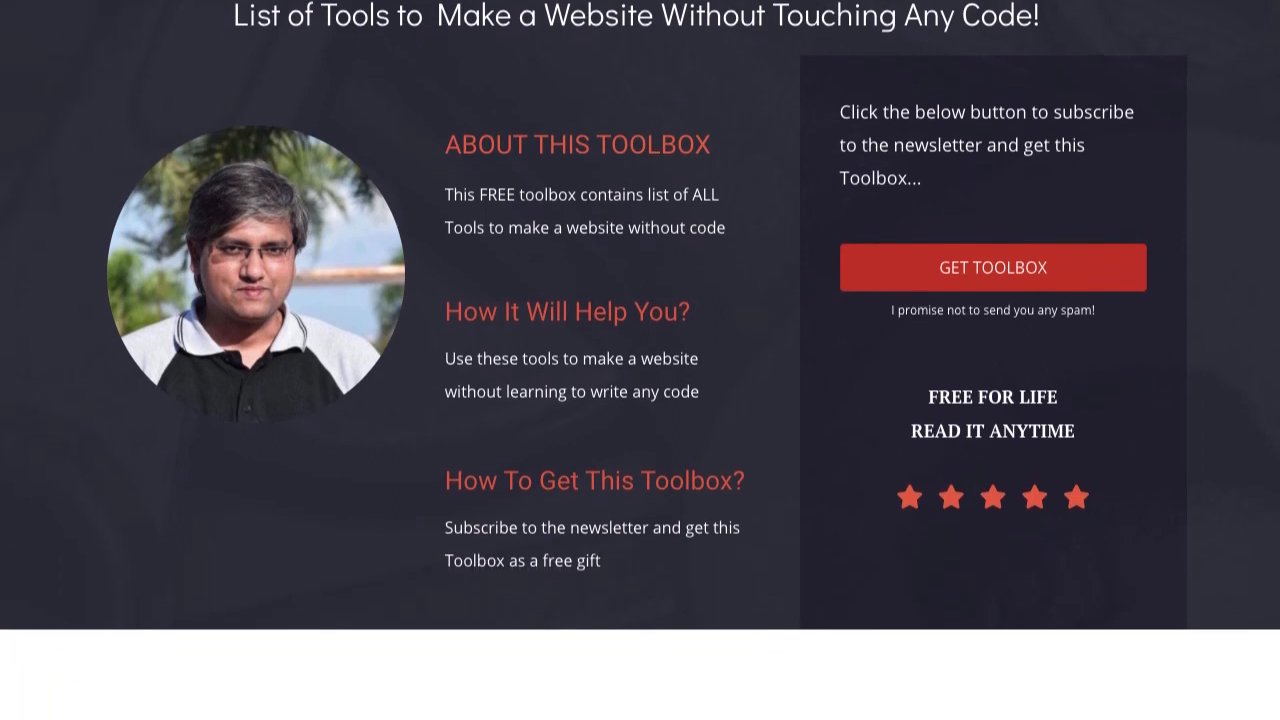
scroll(down, 3)
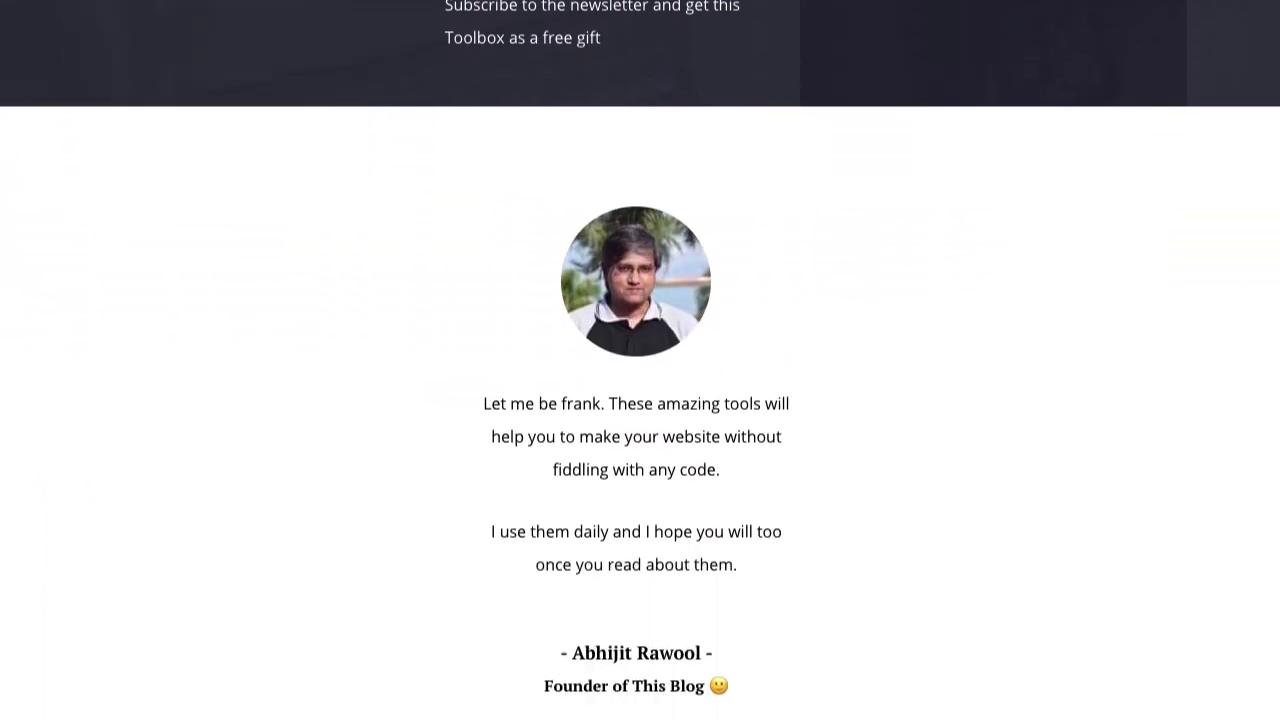
scroll(up, 3)
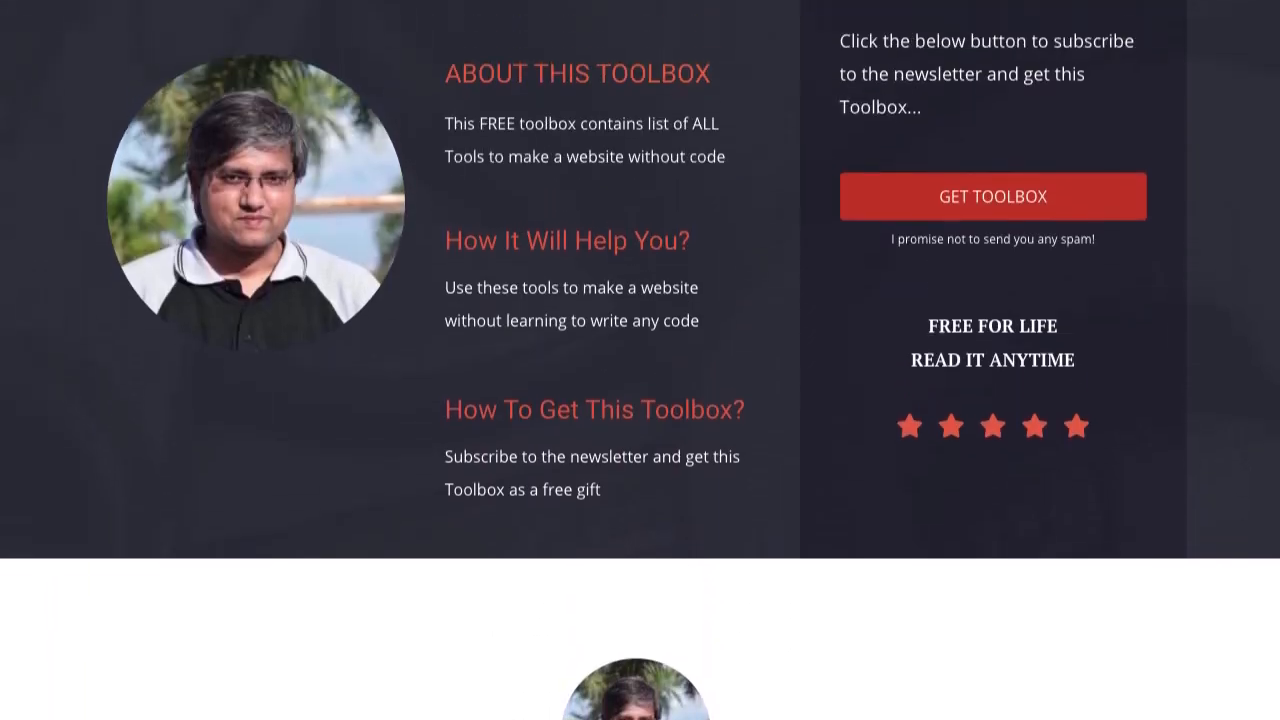
scroll(up, 3)
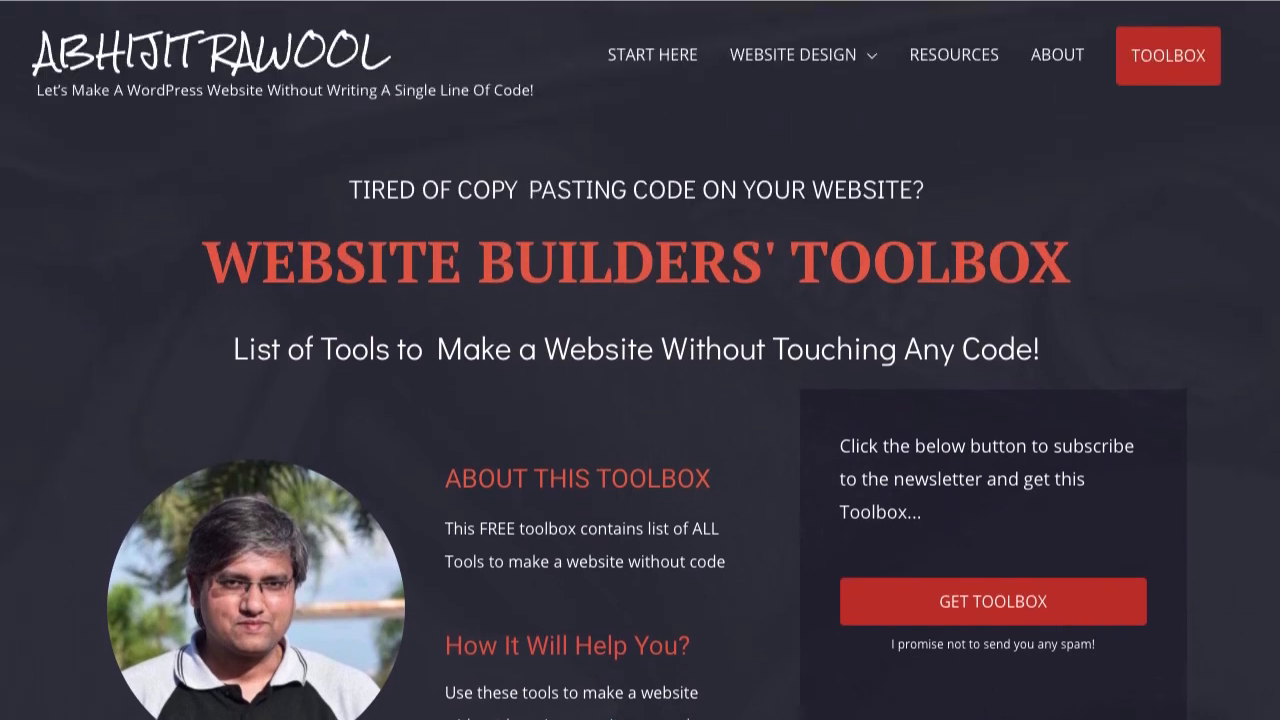